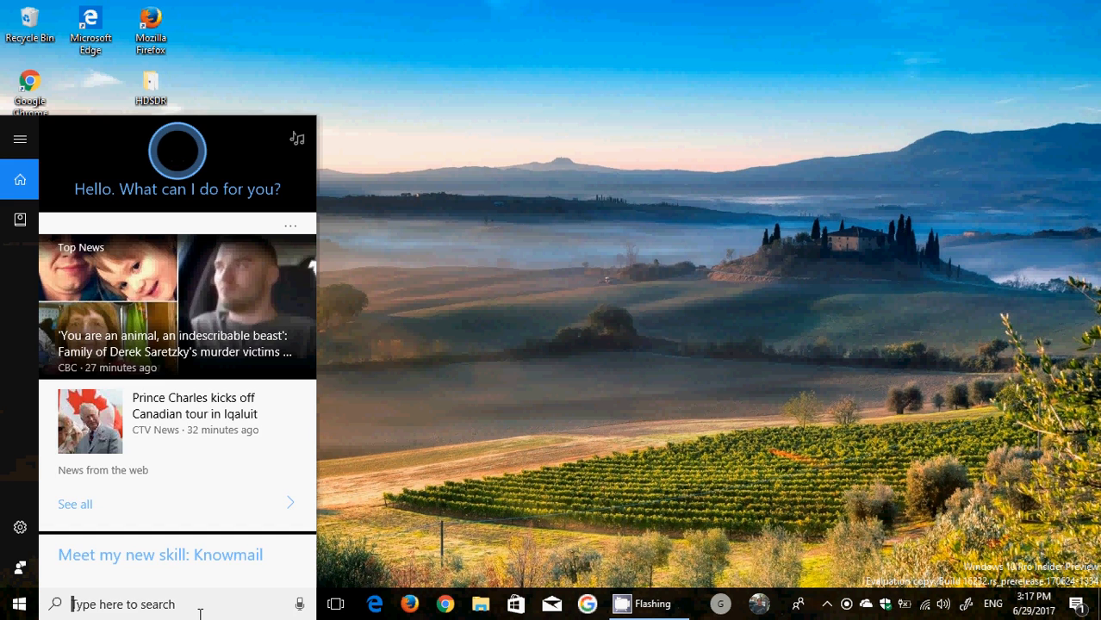
Launch Local Group Policy Editor via 'gpedit' and select Windows Components under Computer Administrative Templates.
{"action": "type", "text": "gpedit."}
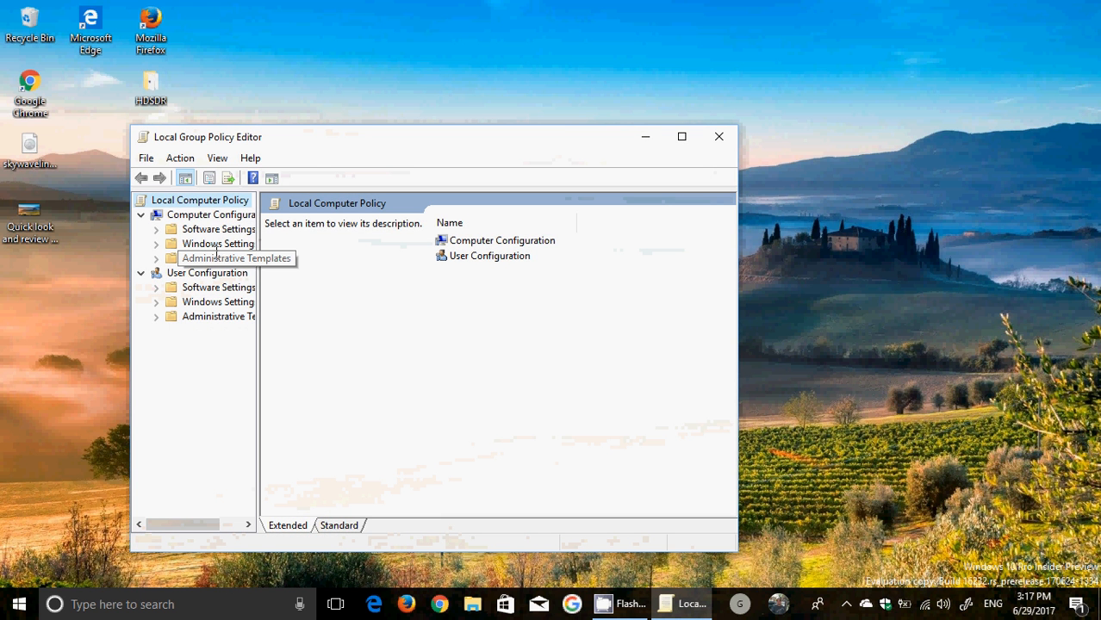
{"action": "left_click", "coordinate": [237, 258]}
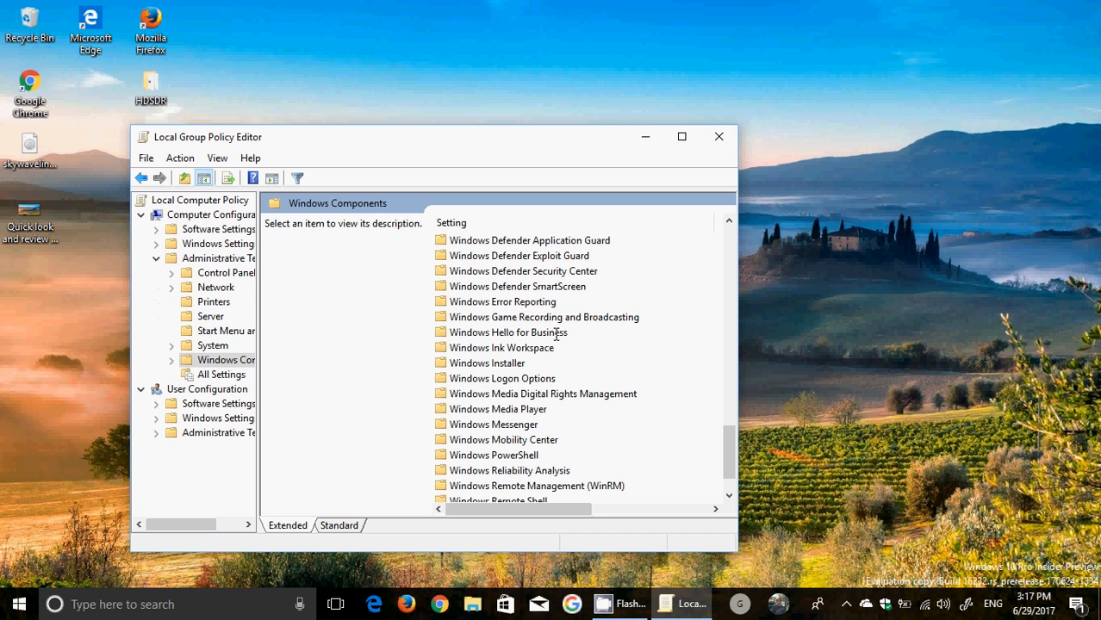
{"action": "left_click", "coordinate": [529, 240]}
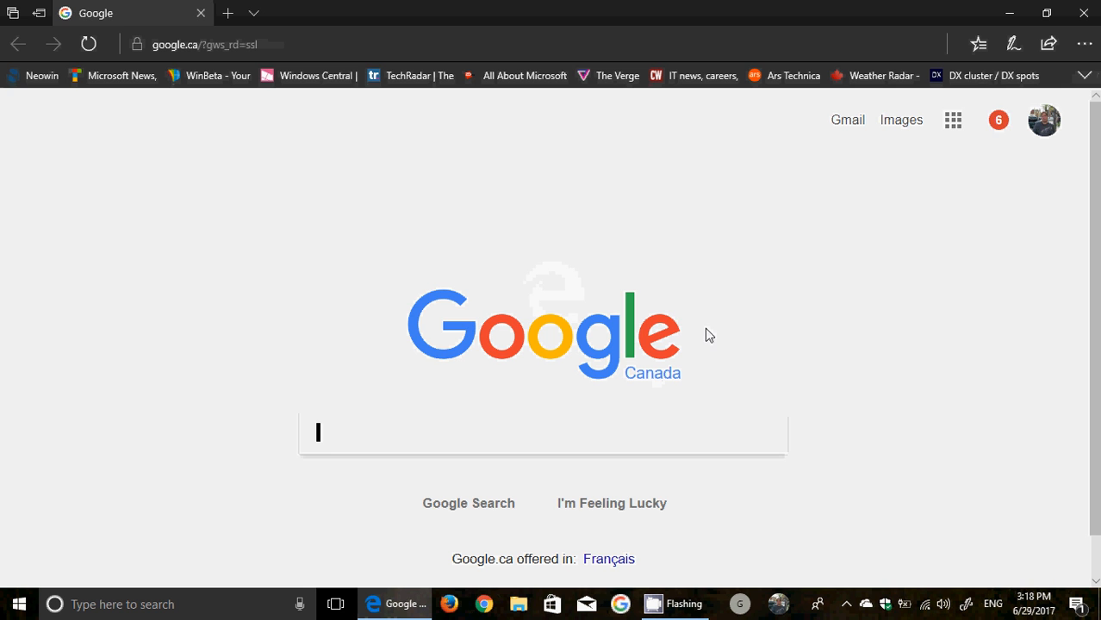
Show Edge's Settings and more (...) panel over the Google Canada page.
{"action": "left_click", "coordinate": [1084, 44]}
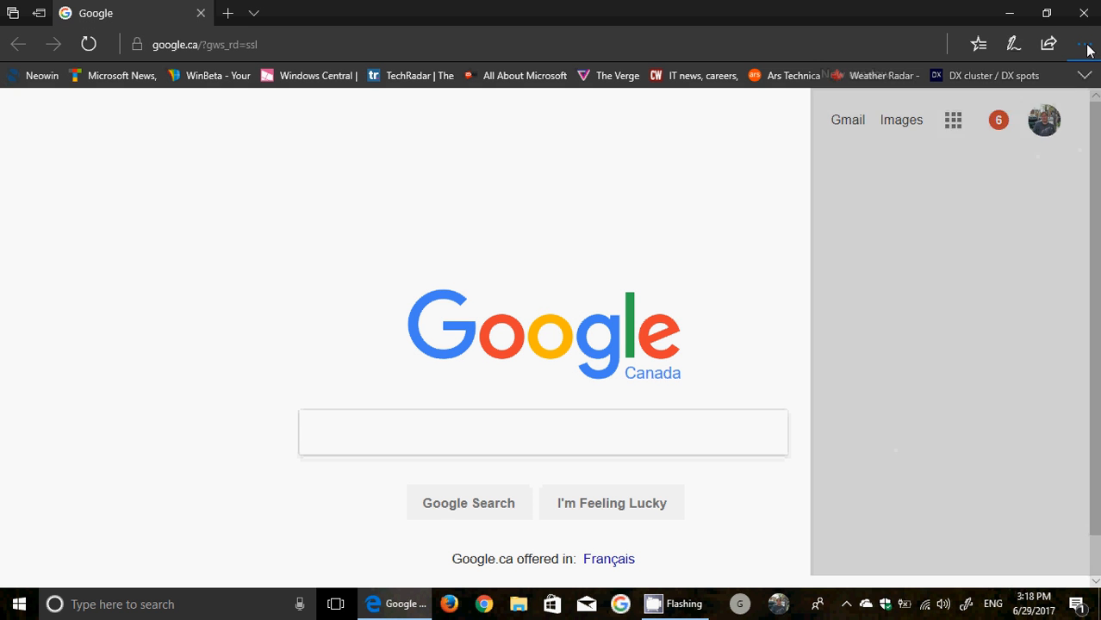
{"action": "left_click", "coordinate": [1084, 44]}
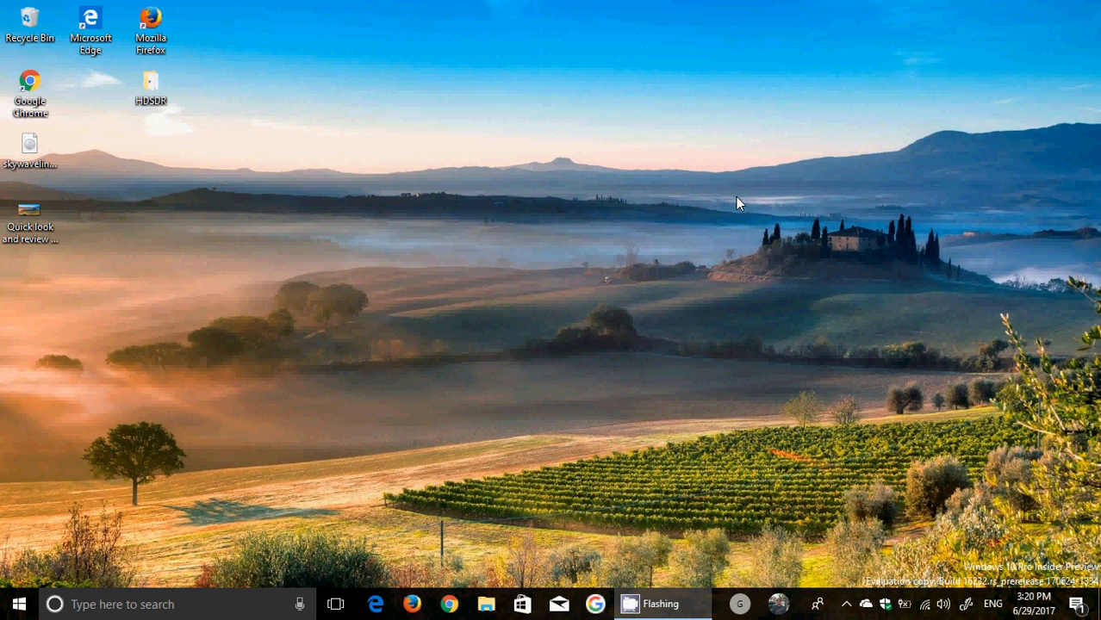
{"action": "mouse_move", "coordinate": [937, 382]}
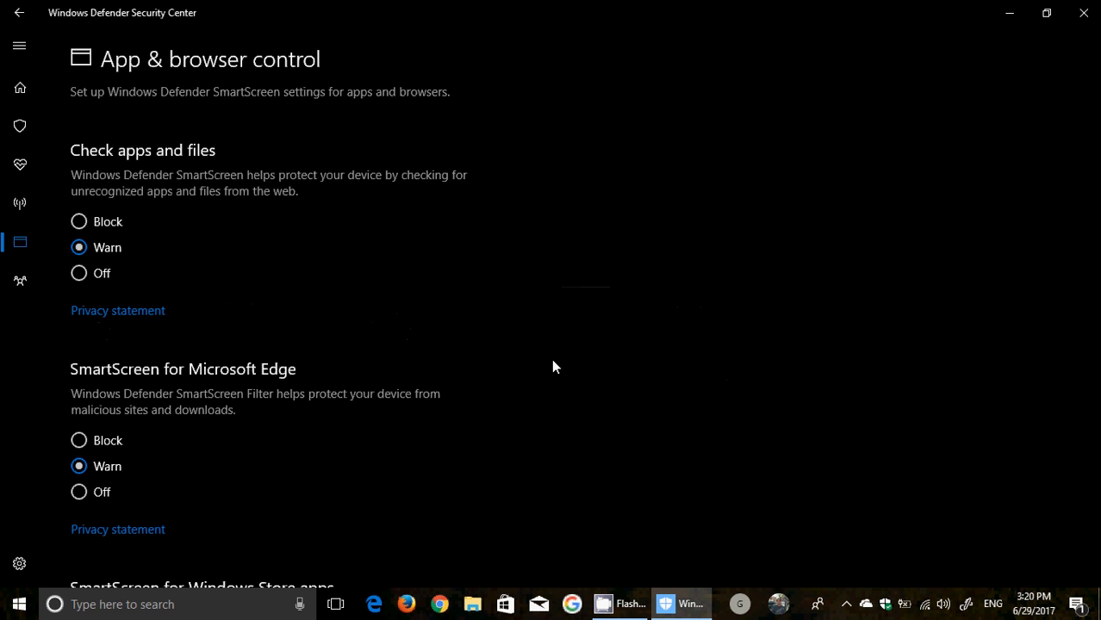
Reach Exploit protection settings at the bottom of App & browser control.
{"action": "scroll", "scroll_direction": "down", "scroll_amount": 3}
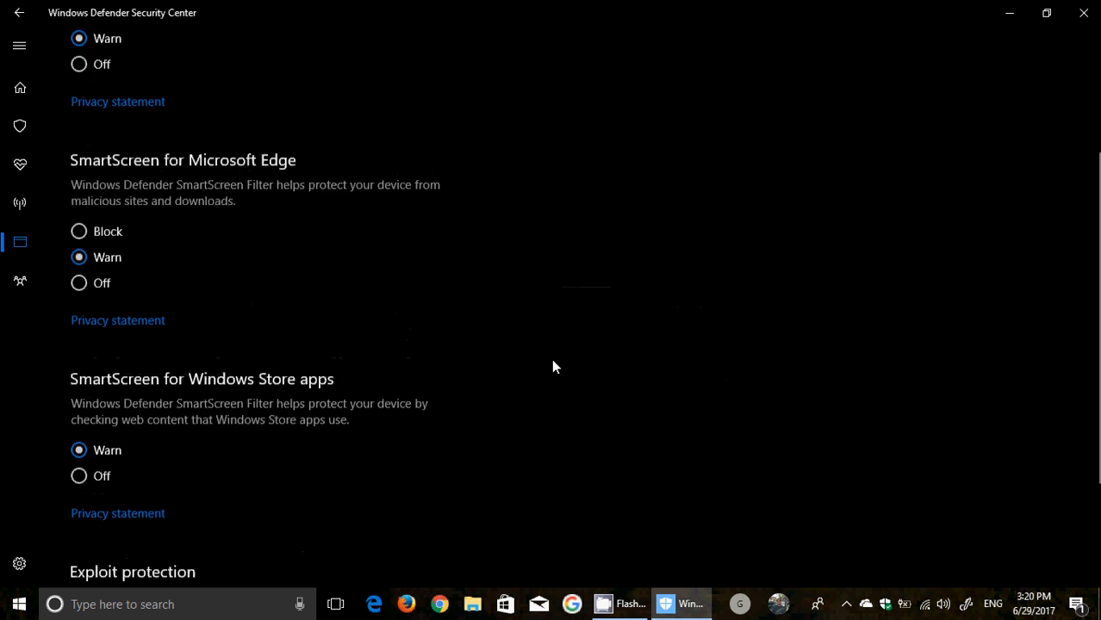
{"action": "scroll", "scroll_direction": "down", "scroll_amount": 3}
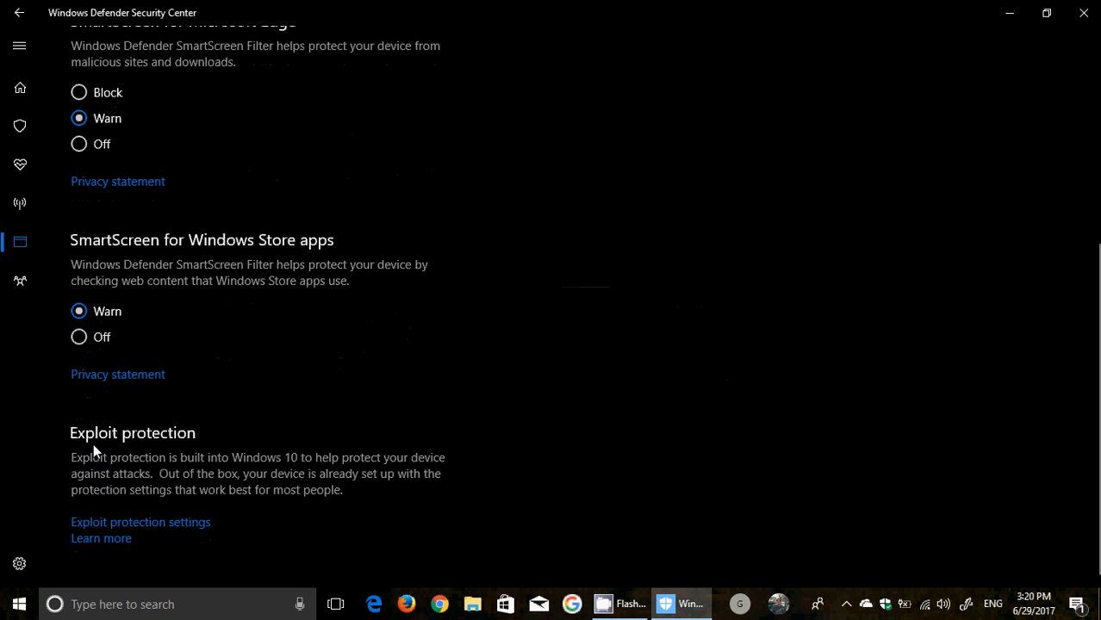
{"action": "left_click", "coordinate": [140, 522]}
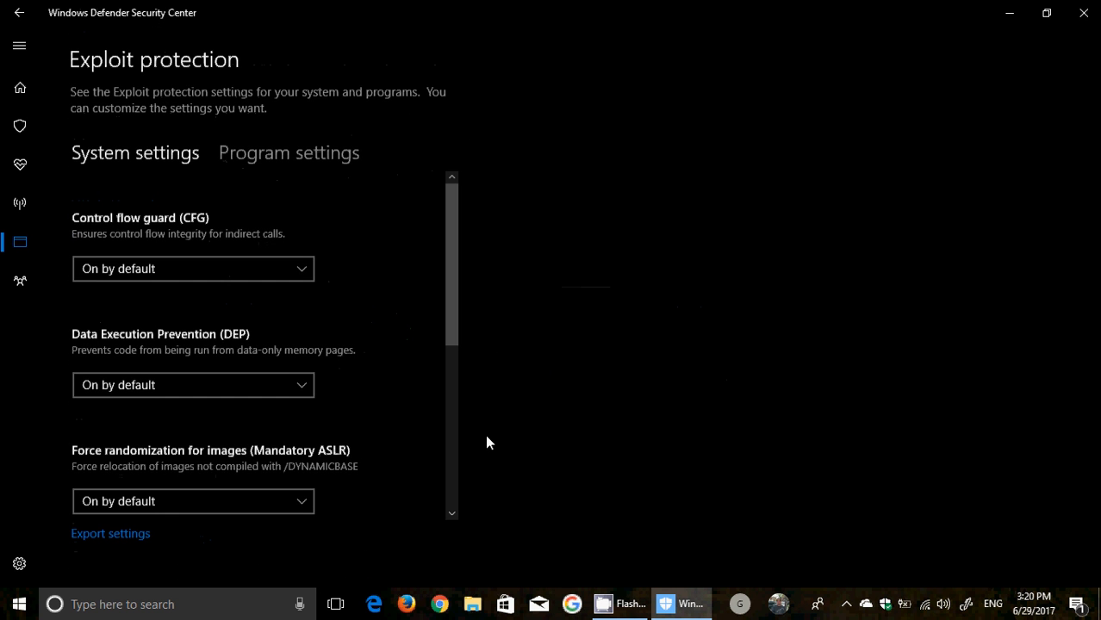
{"action": "mouse_move", "coordinate": [397, 440]}
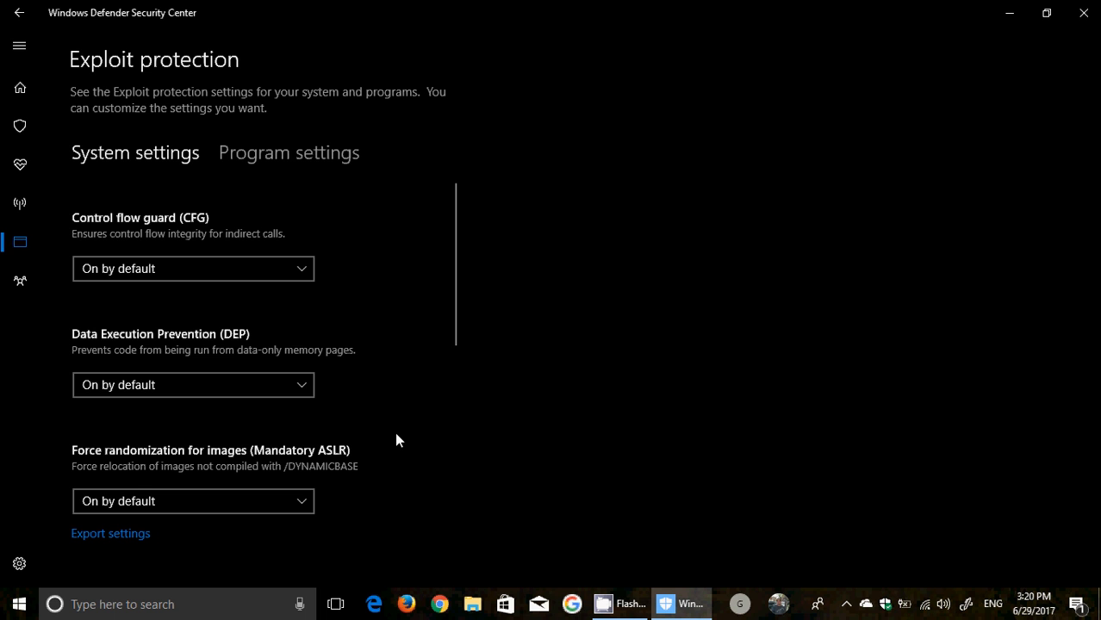
{"action": "mouse_move", "coordinate": [381, 371]}
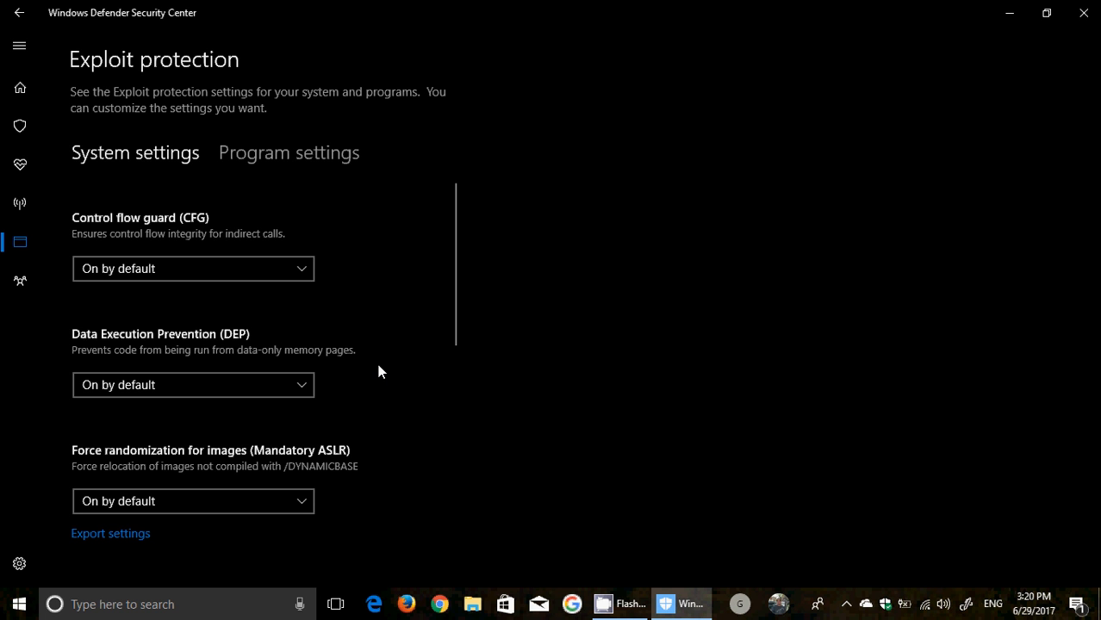
Scroll the exploit mitigation system settings down to heap integrity, then go back to App & browser control.
{"action": "scroll", "scroll_direction": "down", "scroll_amount": 3}
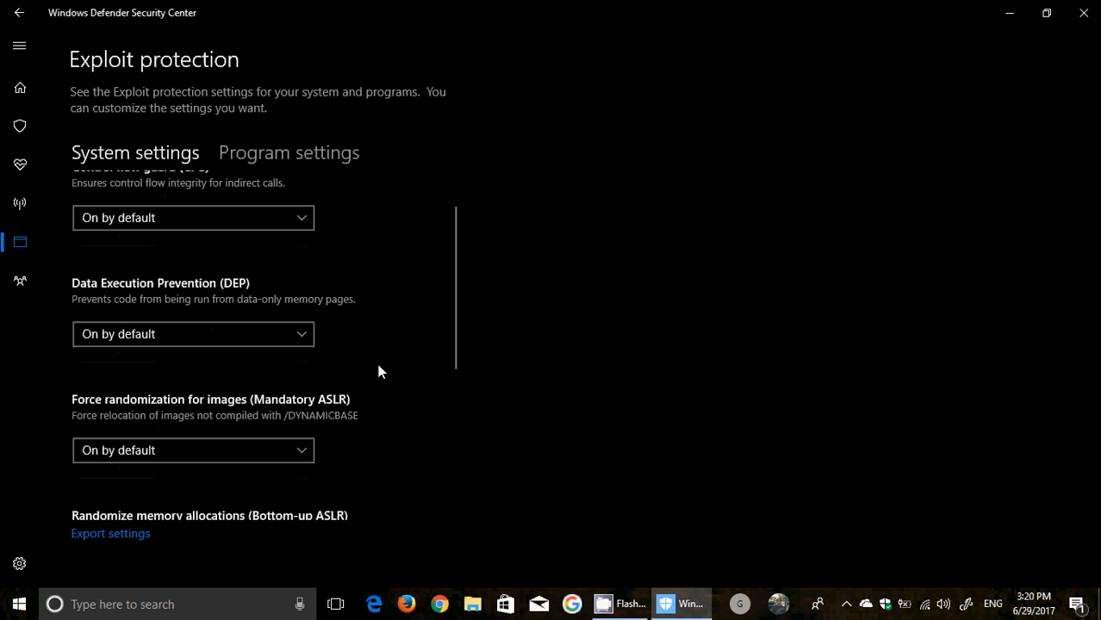
{"action": "scroll", "scroll_direction": "down", "scroll_amount": 3}
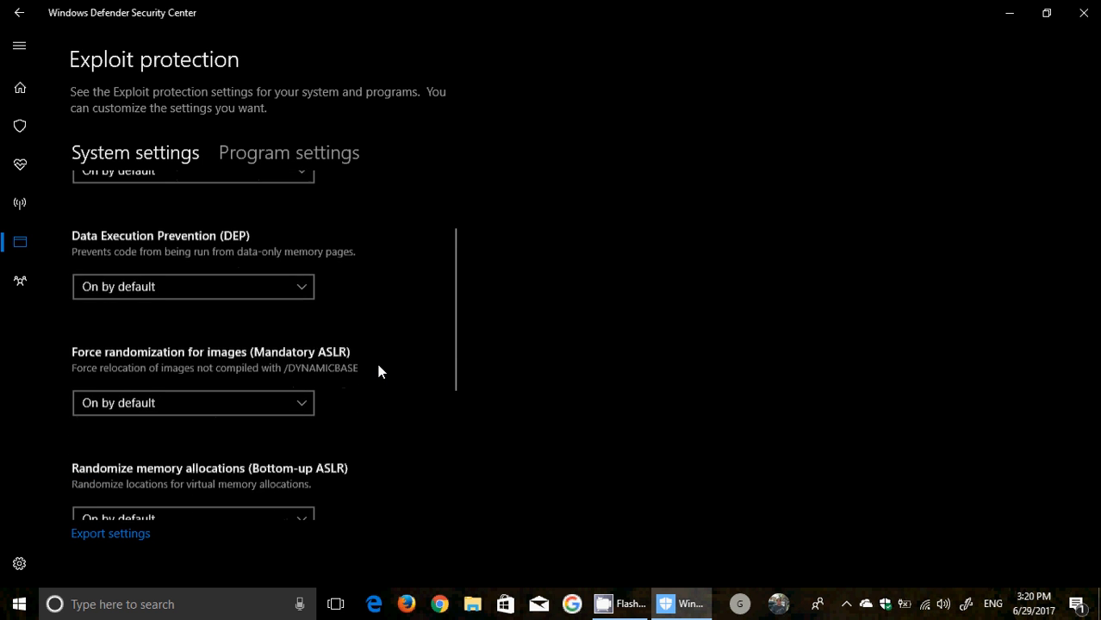
{"action": "scroll", "scroll_direction": "down", "scroll_amount": 3}
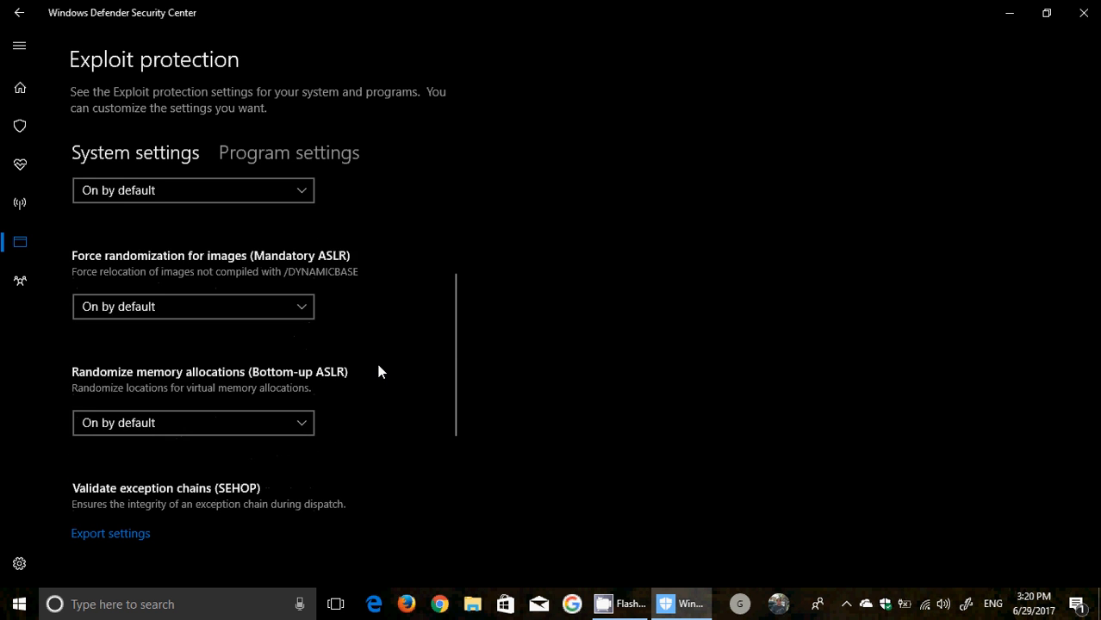
{"action": "scroll", "scroll_direction": "down", "scroll_amount": 3}
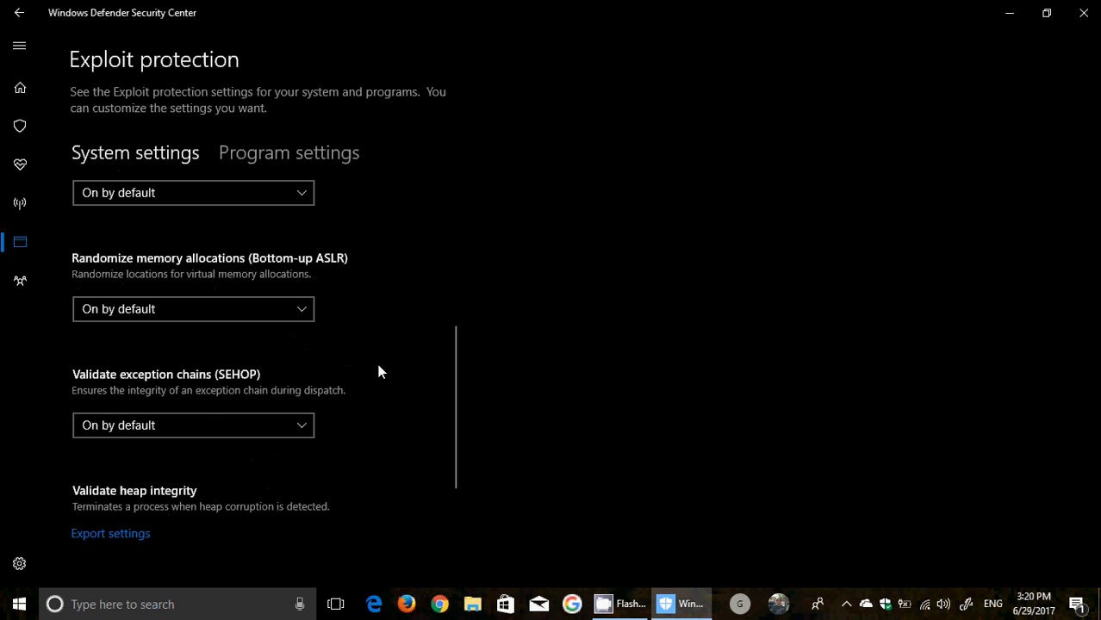
{"action": "scroll", "scroll_direction": "down", "scroll_amount": 3}
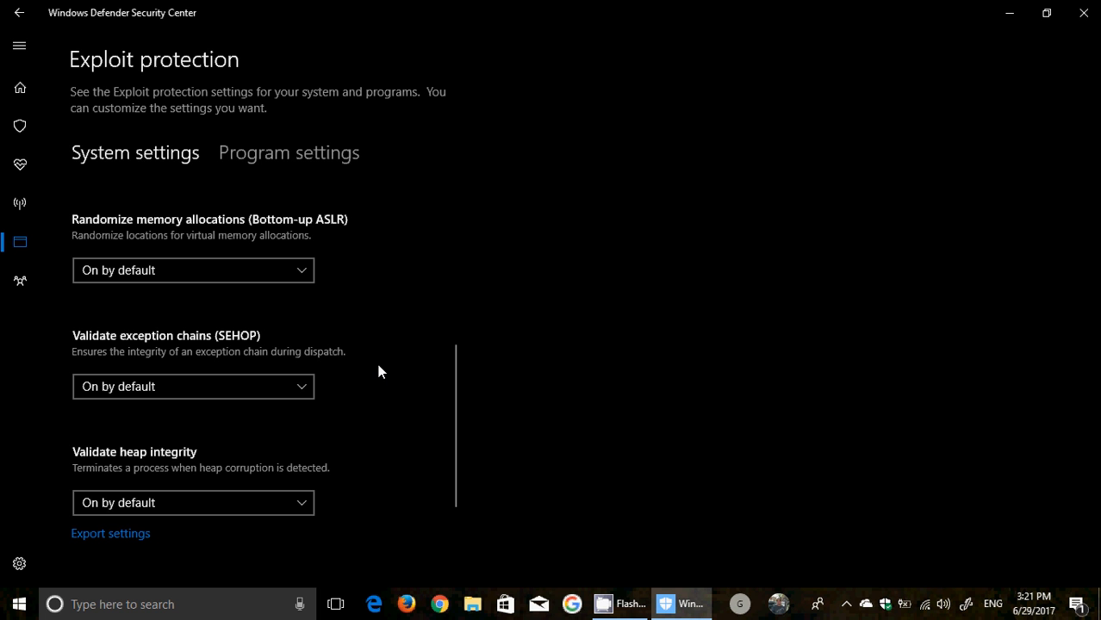
{"action": "left_click", "coordinate": [20, 12]}
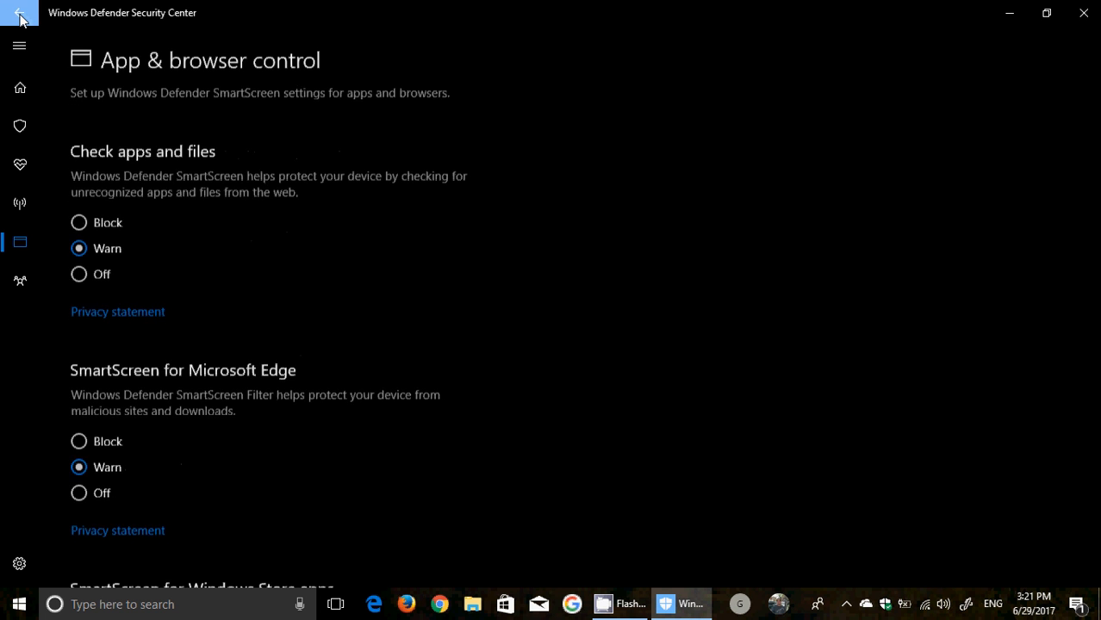
Return to the security overview and enter Virus & threat protection settings.
{"action": "left_click", "coordinate": [19, 17]}
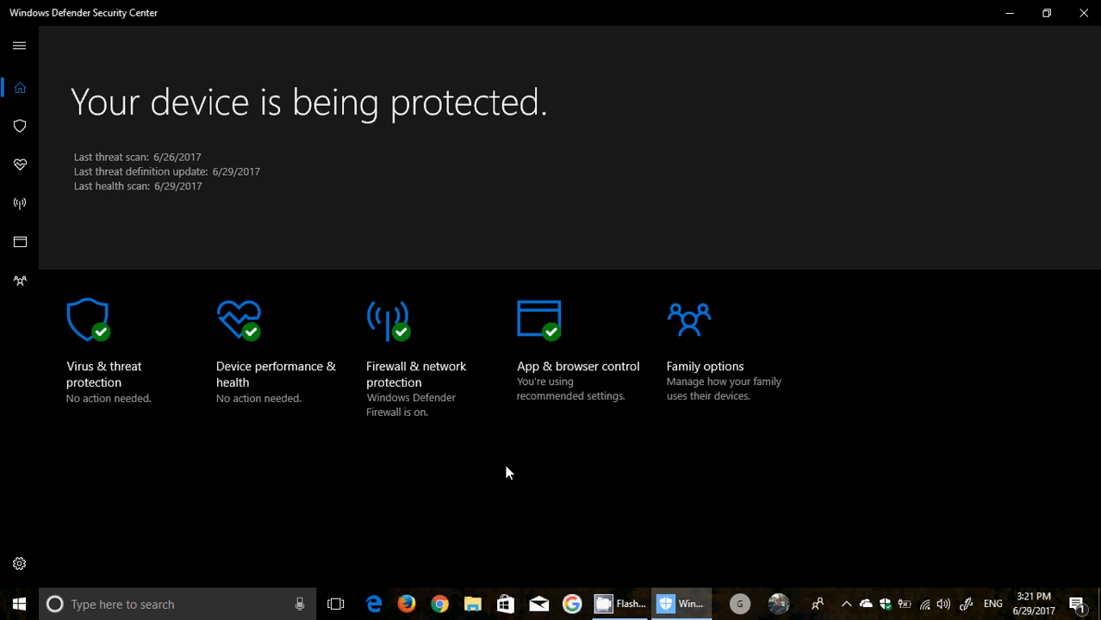
{"action": "mouse_move", "coordinate": [220, 320]}
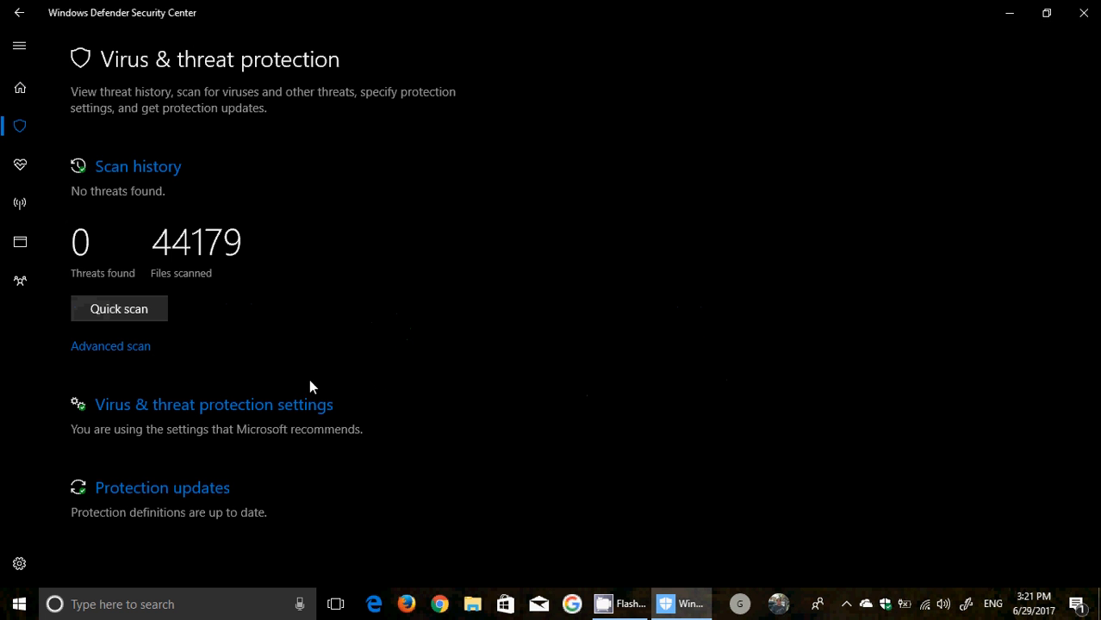
{"action": "left_click", "coordinate": [213, 403]}
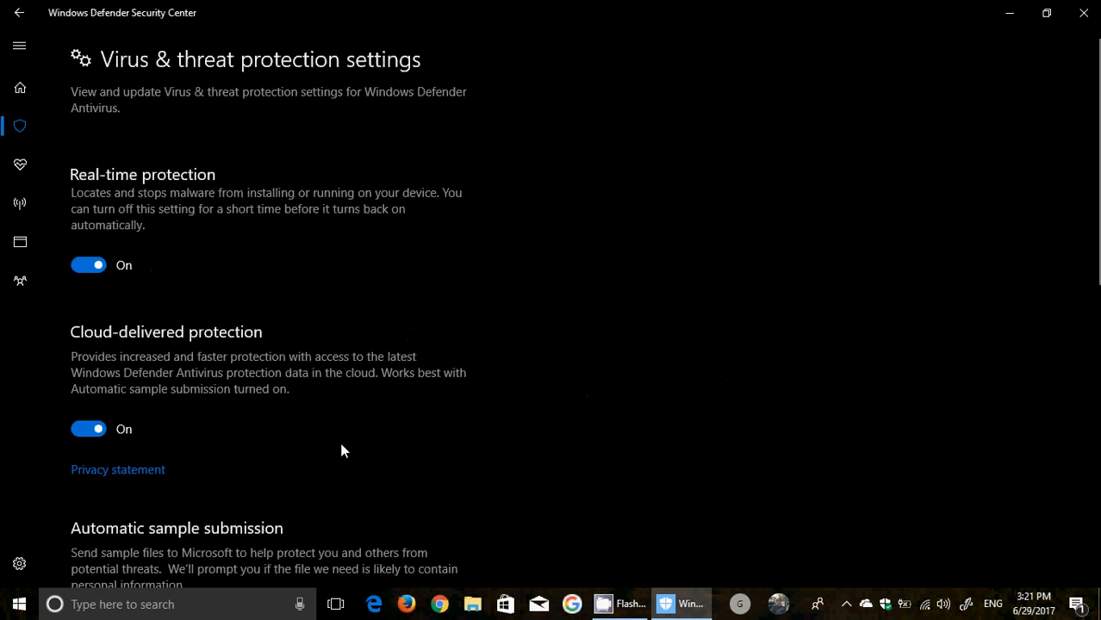
Scroll to Controlled folder access and enter the Protected folders page.
{"action": "scroll", "scroll_direction": "down", "scroll_amount": 3}
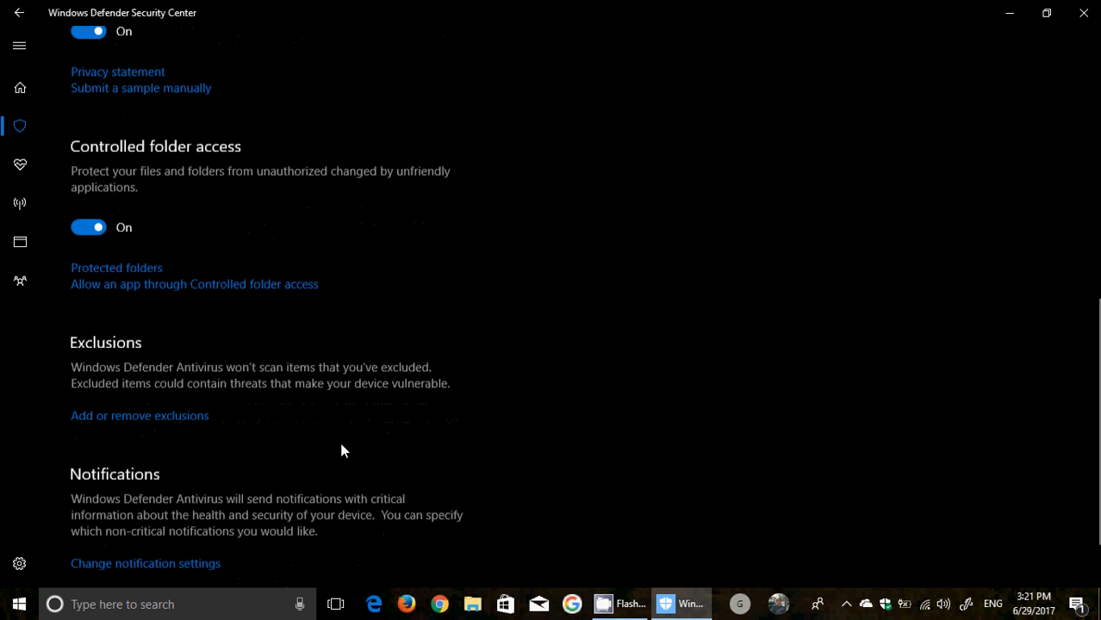
{"action": "scroll", "scroll_direction": "down", "scroll_amount": 3}
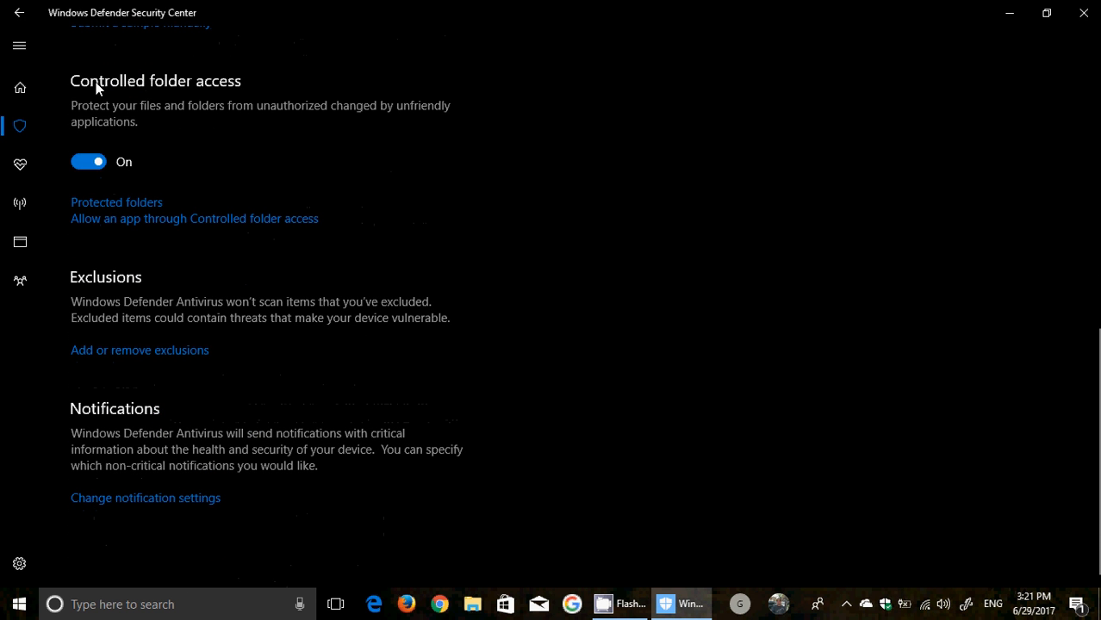
{"action": "mouse_move", "coordinate": [231, 91]}
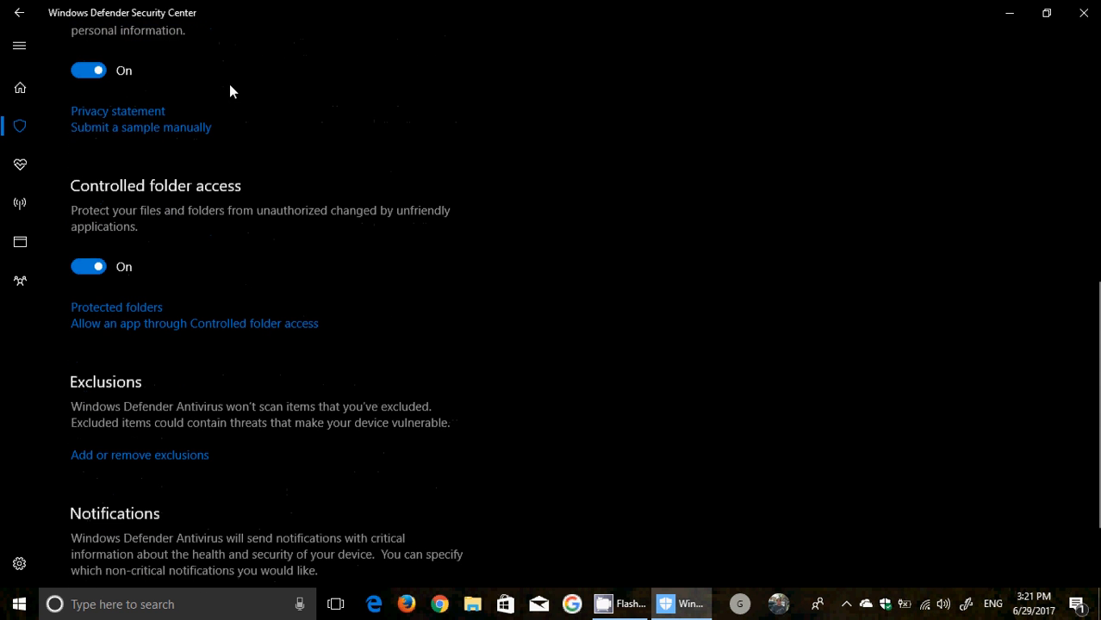
{"action": "scroll", "scroll_direction": "down", "scroll_amount": 3}
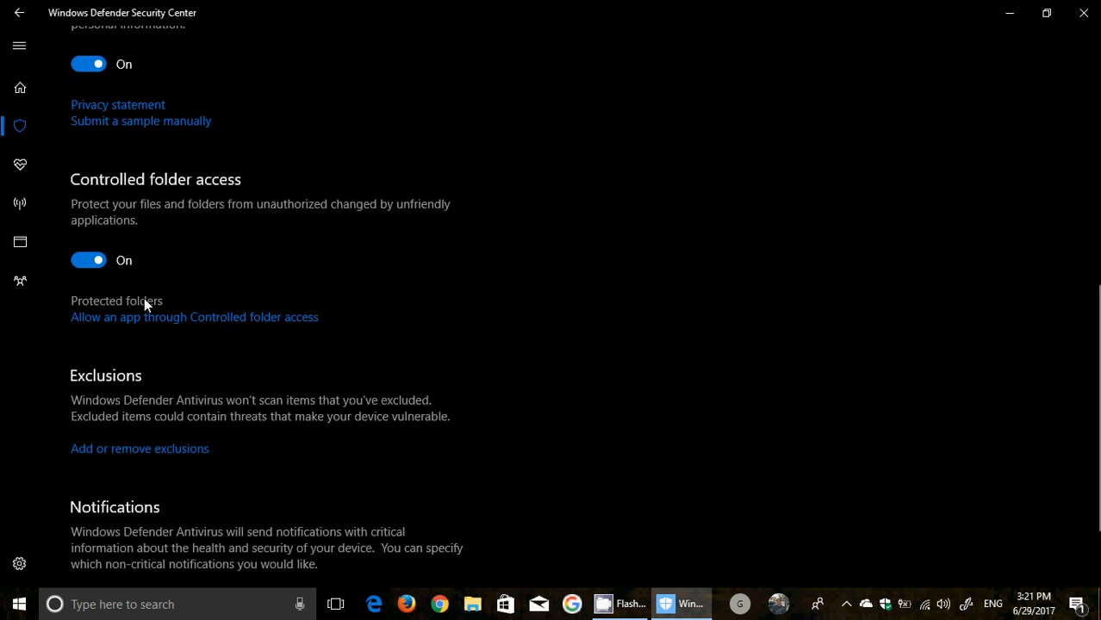
{"action": "left_click", "coordinate": [116, 301]}
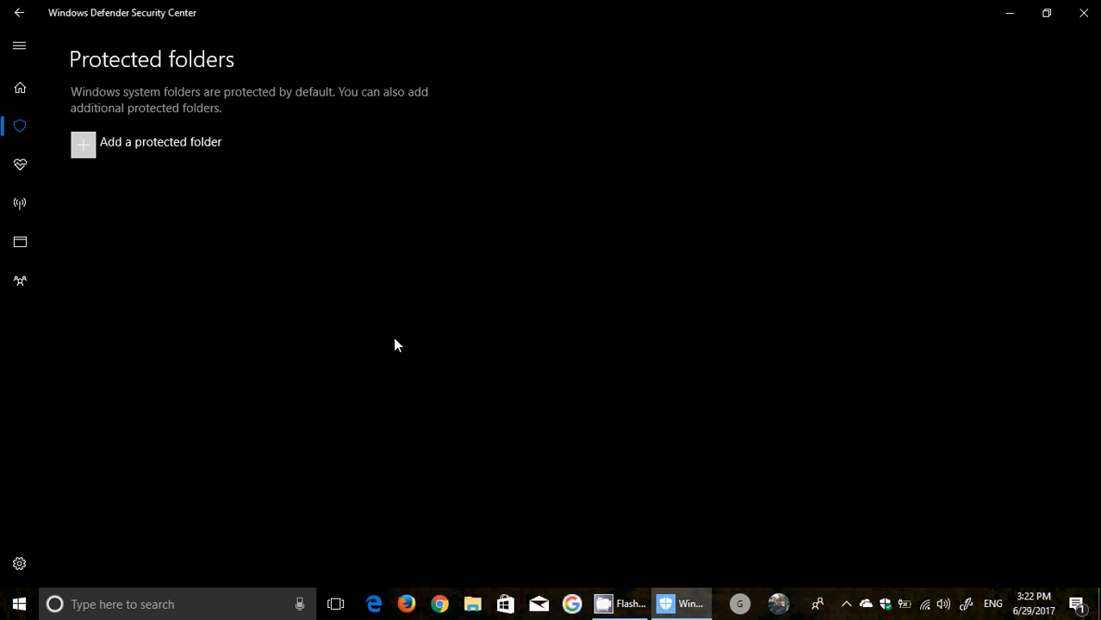
{"action": "mouse_move", "coordinate": [84, 144]}
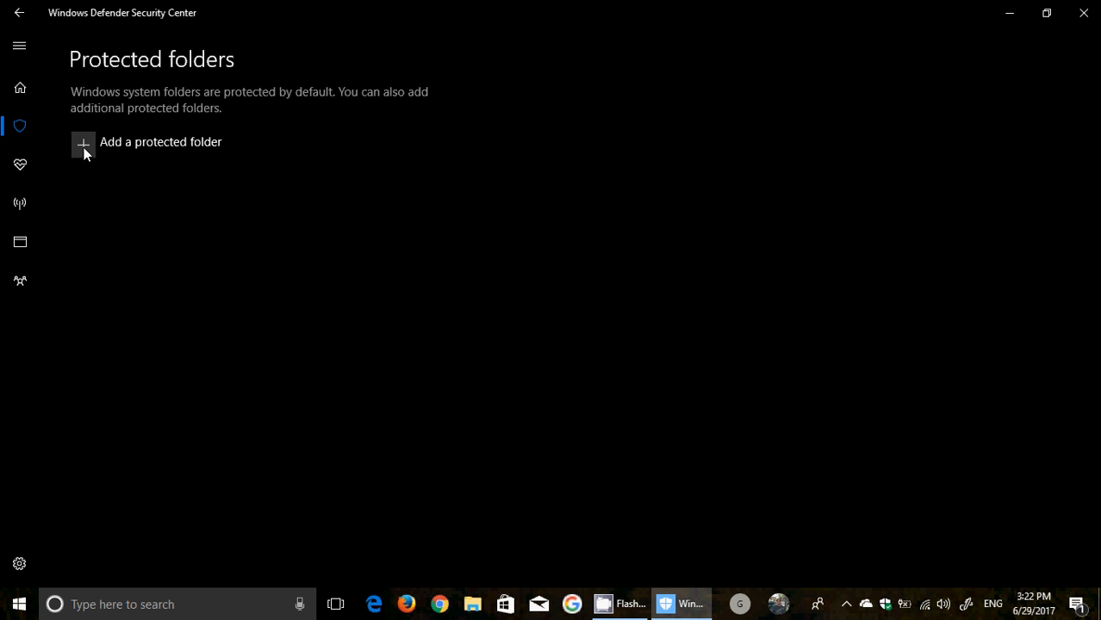
{"action": "left_click", "coordinate": [83, 142]}
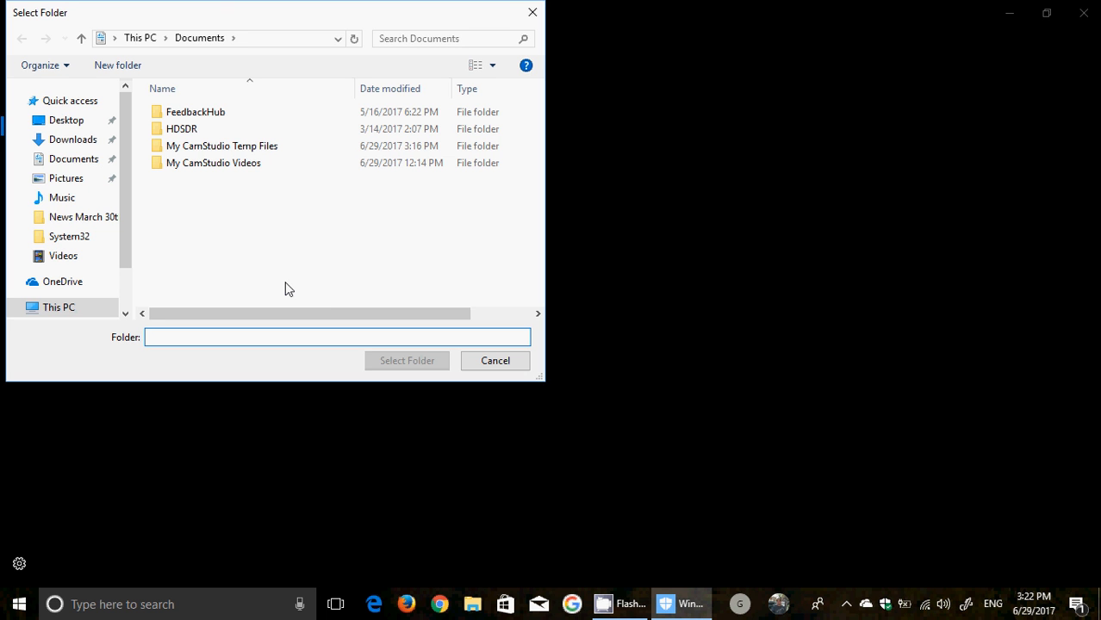
{"action": "left_click", "coordinate": [336, 337]}
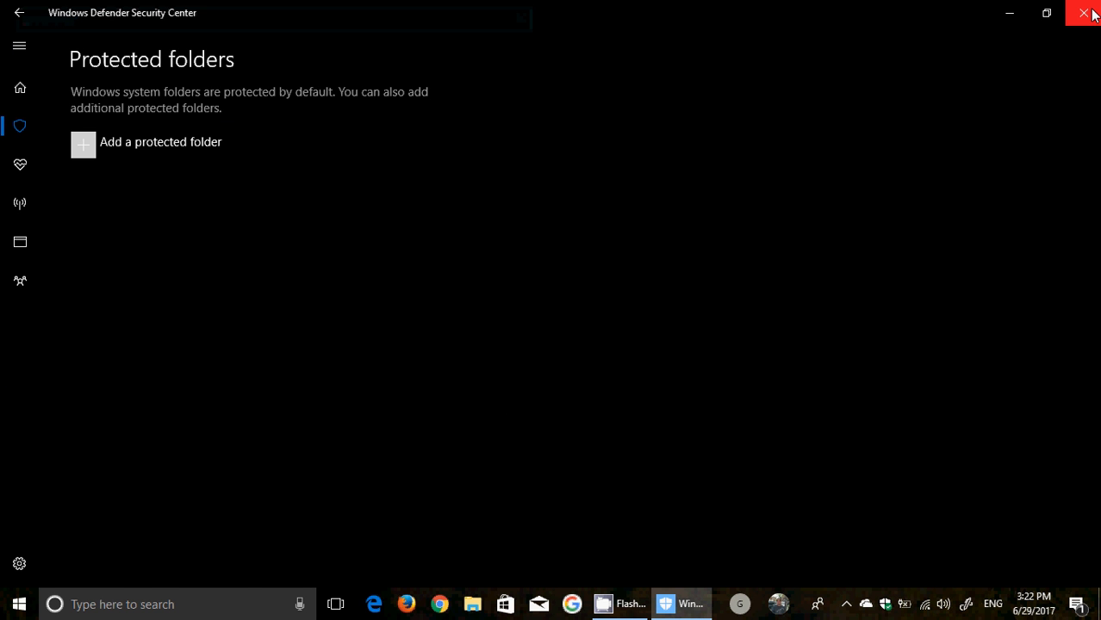
Close Windows Defender Security Center and bring up the Start menu.
{"action": "left_click", "coordinate": [1083, 13]}
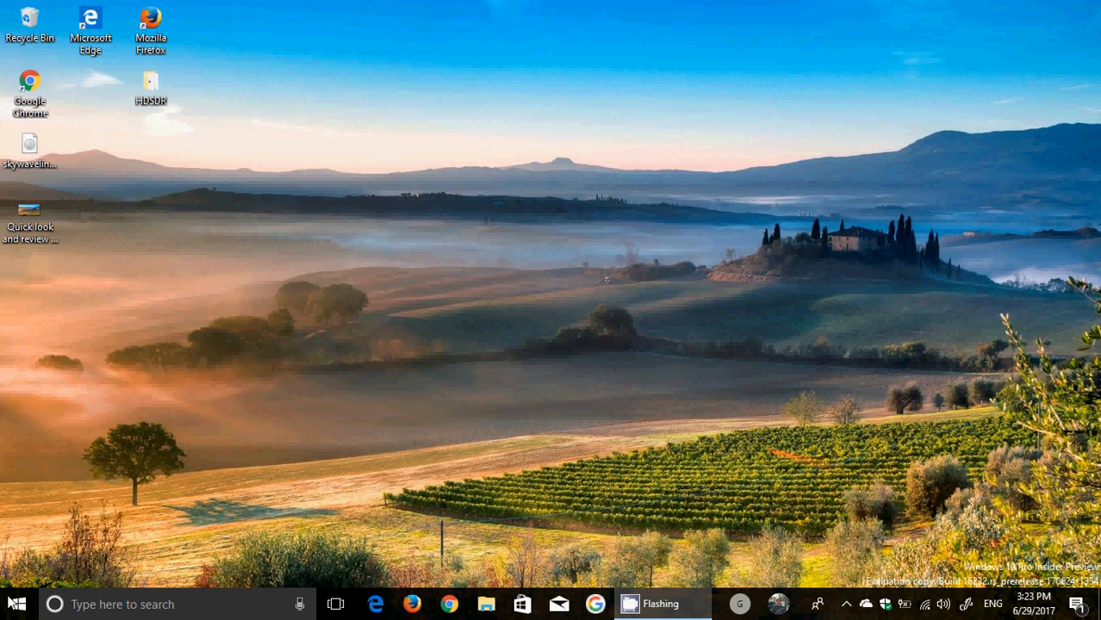
{"action": "left_click", "coordinate": [13, 603]}
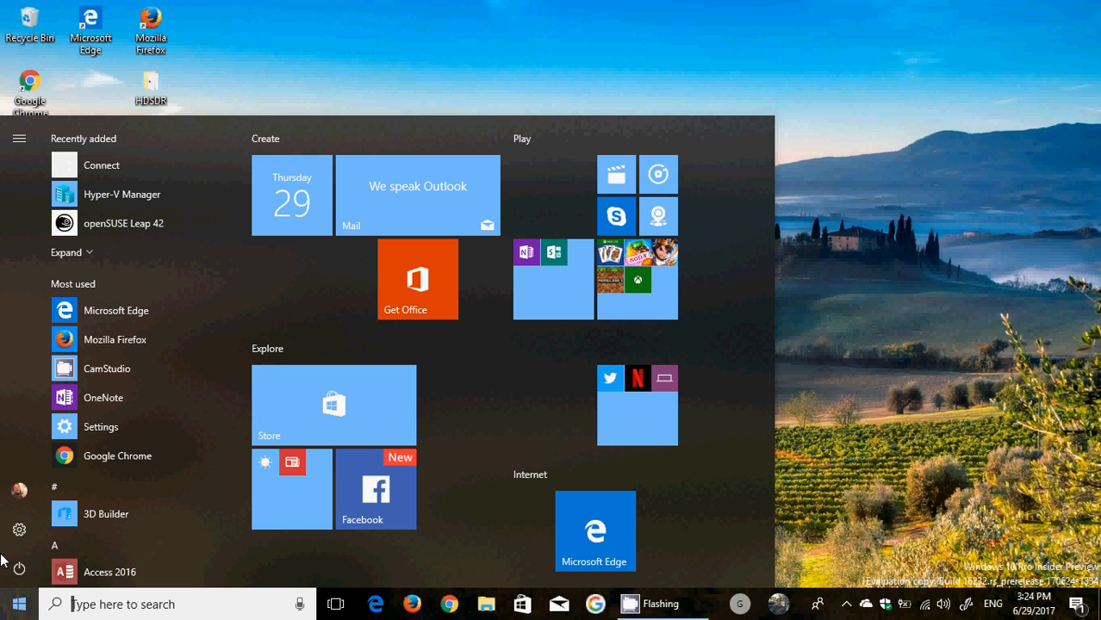
Scroll the app list to the Other group's ms-resource entries, then dismiss Start.
{"action": "scroll", "scroll_direction": "down", "scroll_amount": 3}
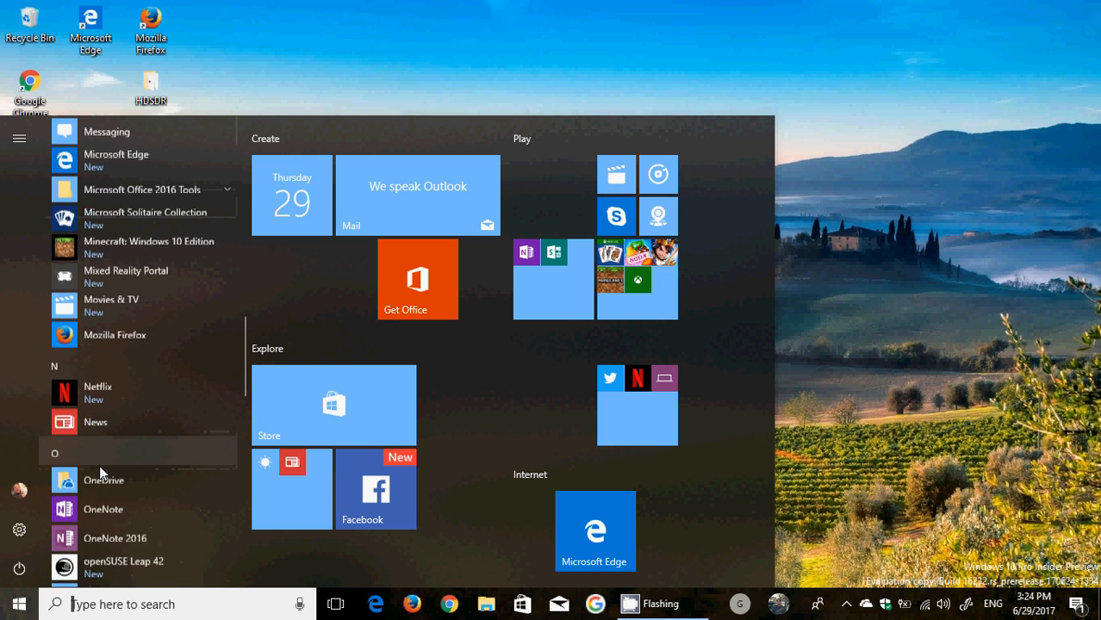
{"action": "scroll", "scroll_direction": "down", "scroll_amount": 3}
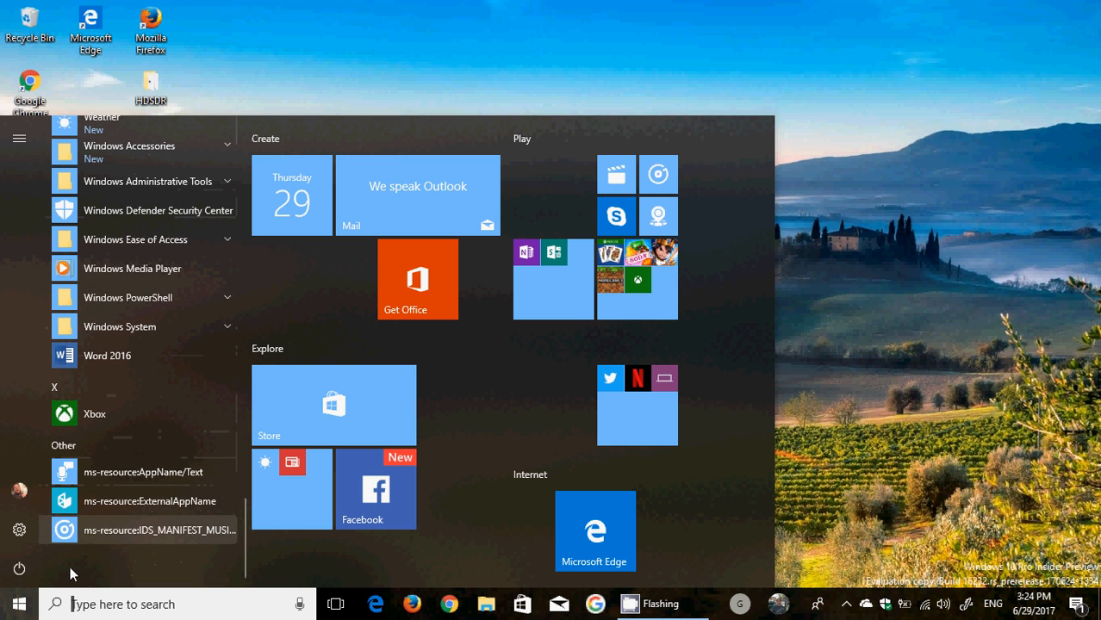
{"action": "mouse_move", "coordinate": [136, 571]}
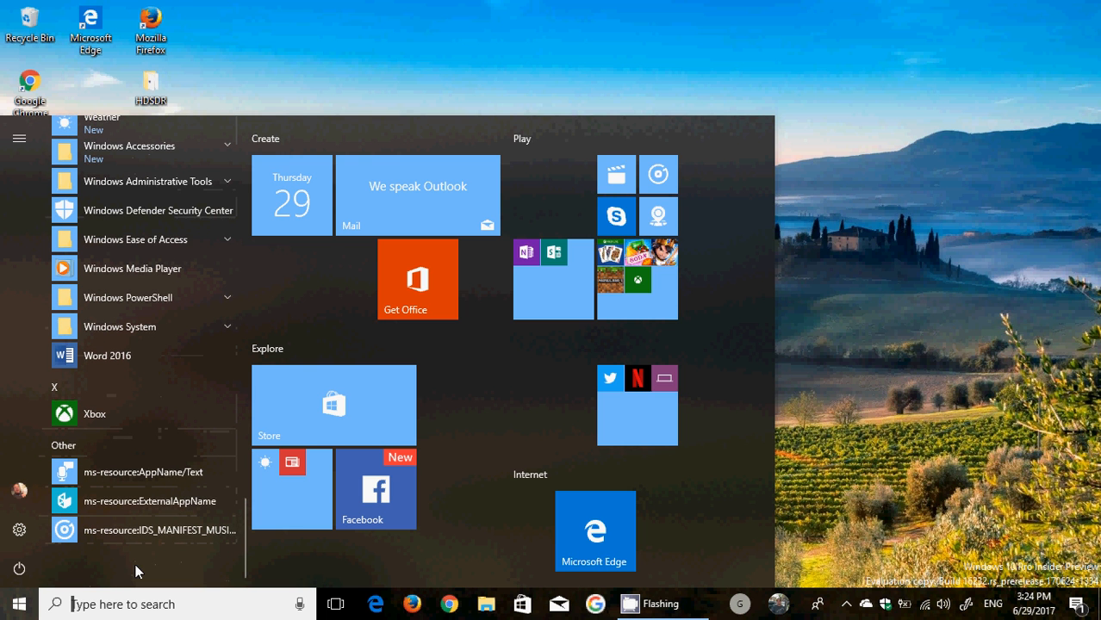
{"action": "mouse_move", "coordinate": [177, 576]}
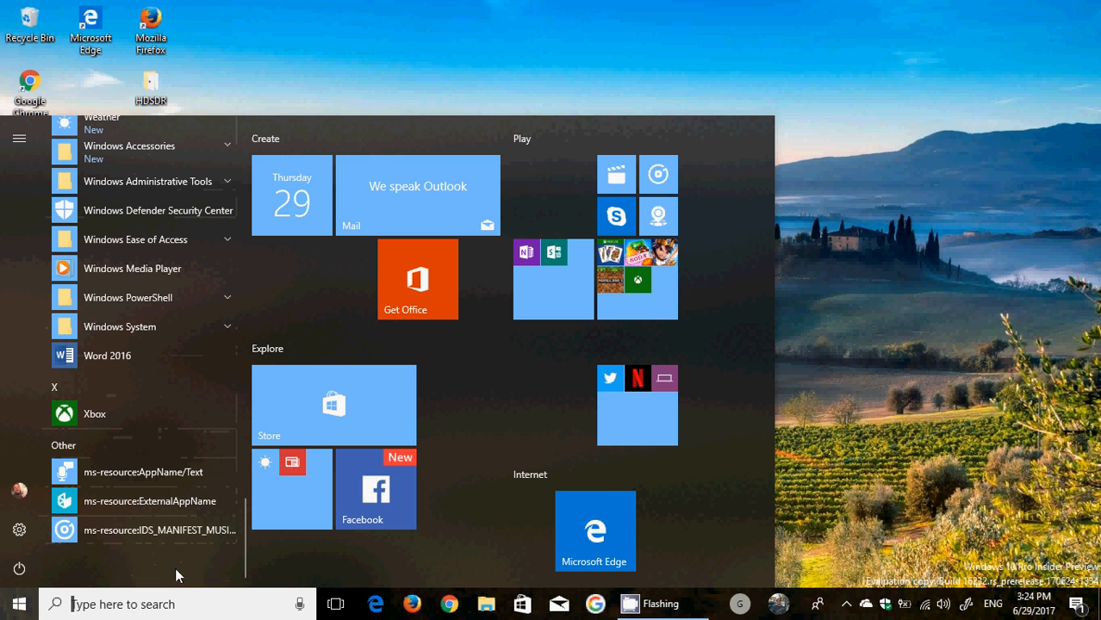
{"action": "mouse_move", "coordinate": [189, 583]}
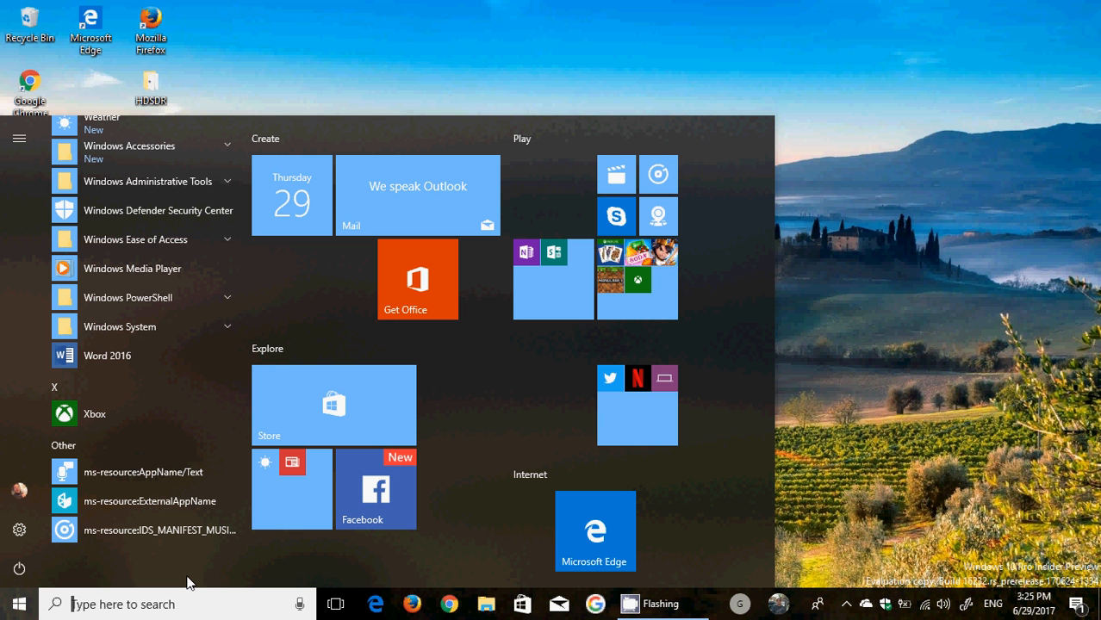
{"action": "left_click", "coordinate": [19, 602]}
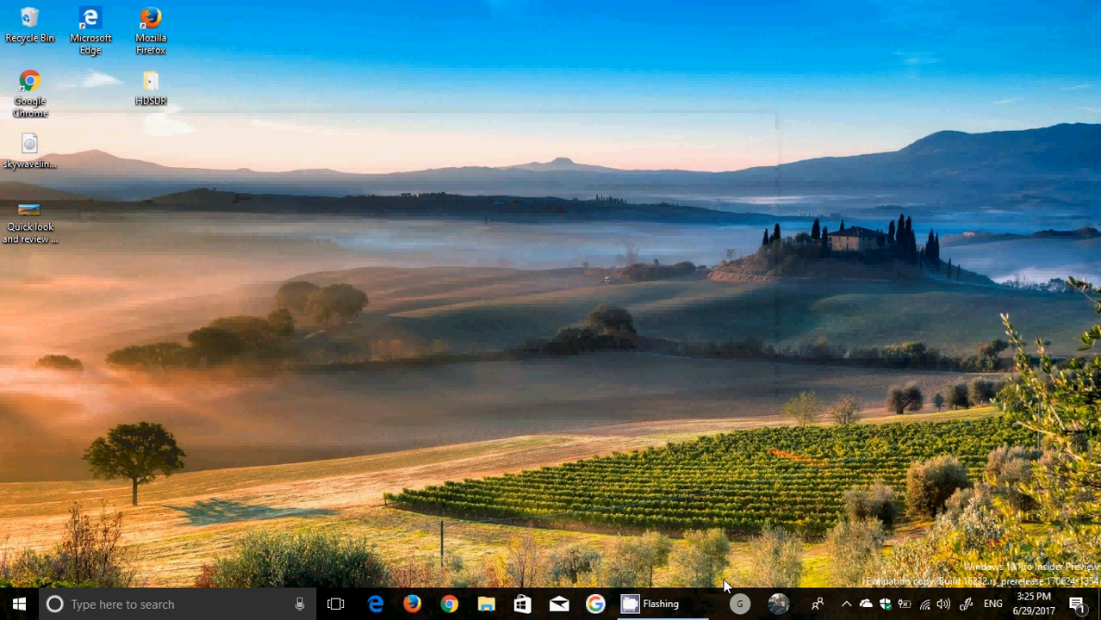
{"action": "right_click", "coordinate": [719, 595]}
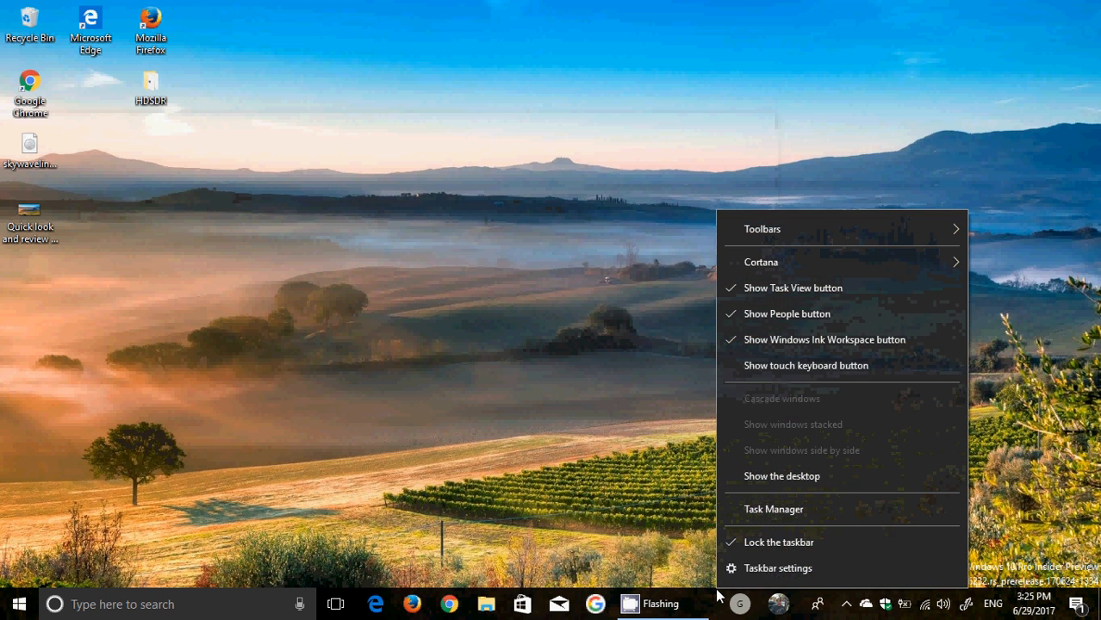
{"action": "left_click", "coordinate": [774, 509]}
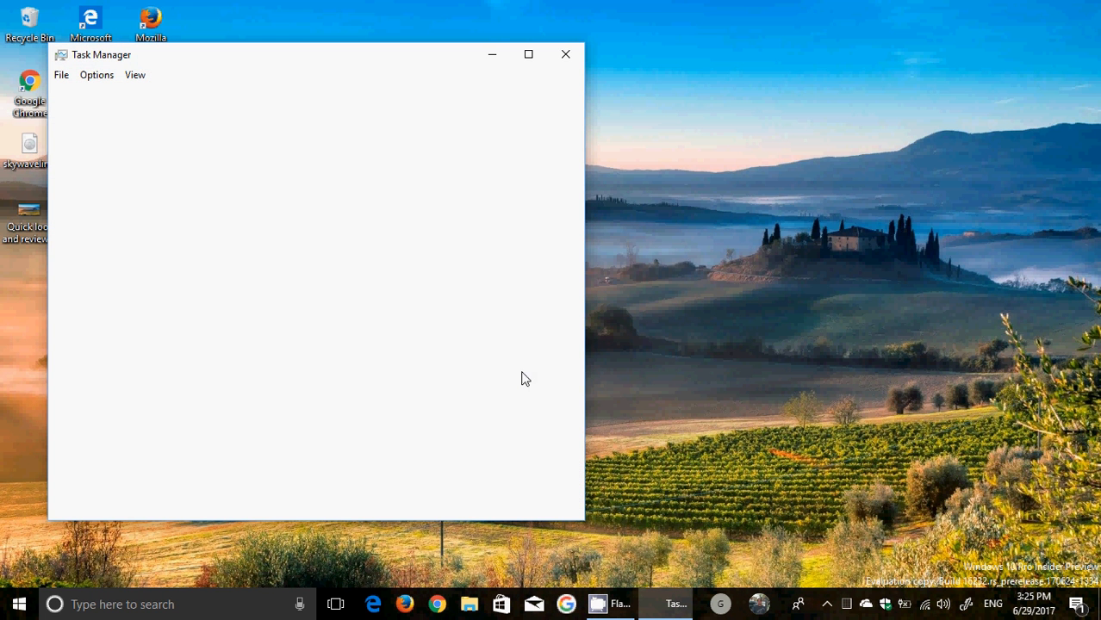
{"action": "mouse_move", "coordinate": [314, 170]}
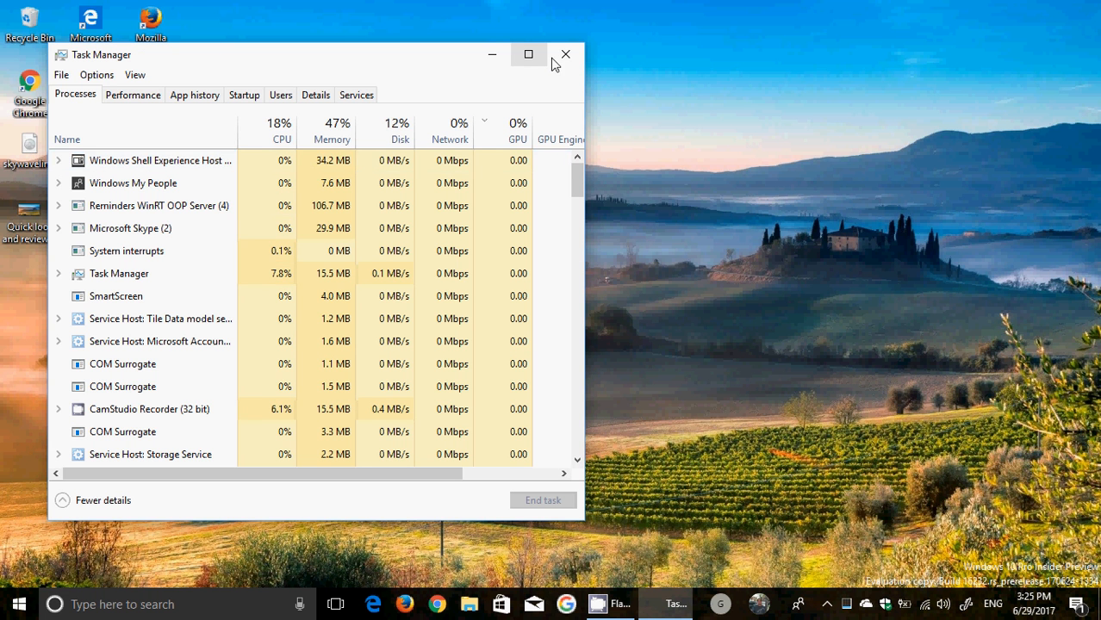
{"action": "left_click", "coordinate": [565, 54]}
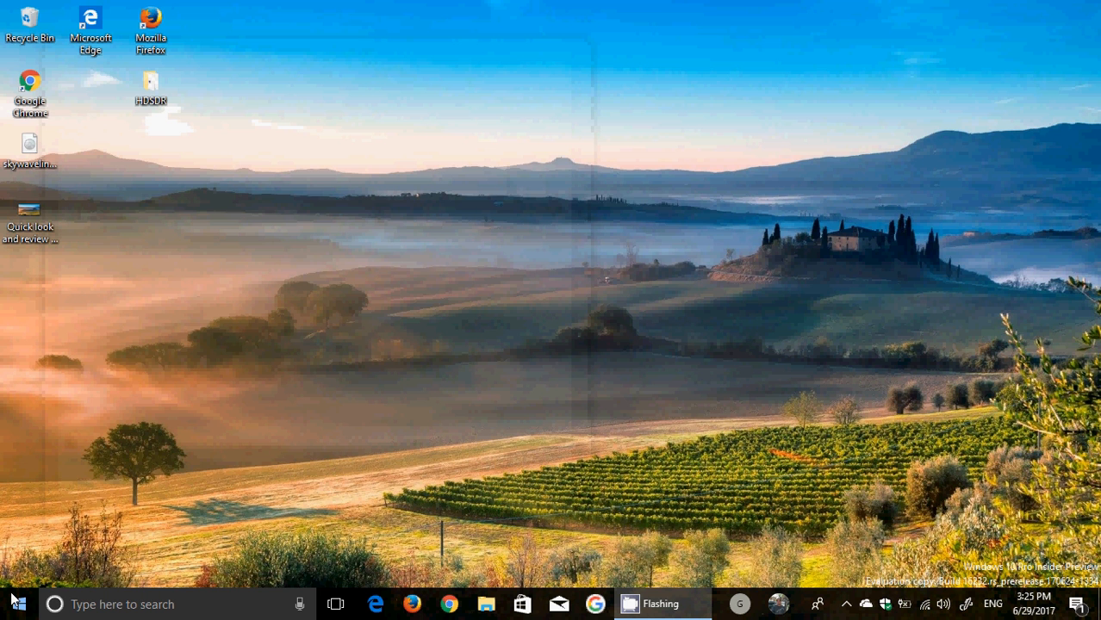
Bring up the Start menu with the Action Center panel open beside it.
{"action": "left_click", "coordinate": [17, 604]}
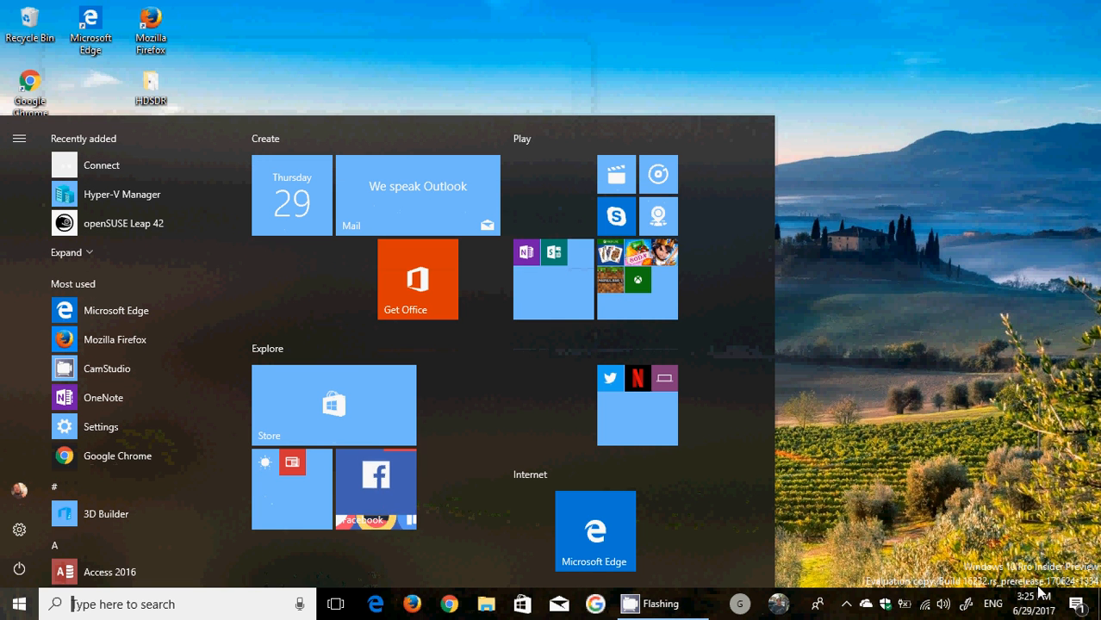
{"action": "left_click", "coordinate": [1076, 604]}
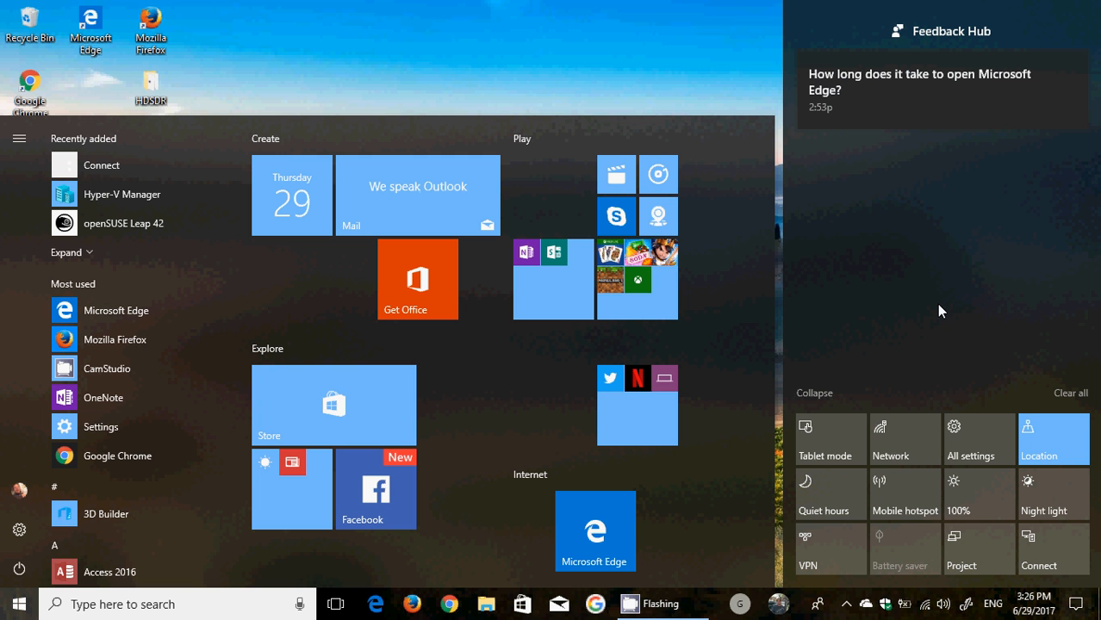
{"action": "mouse_move", "coordinate": [857, 586]}
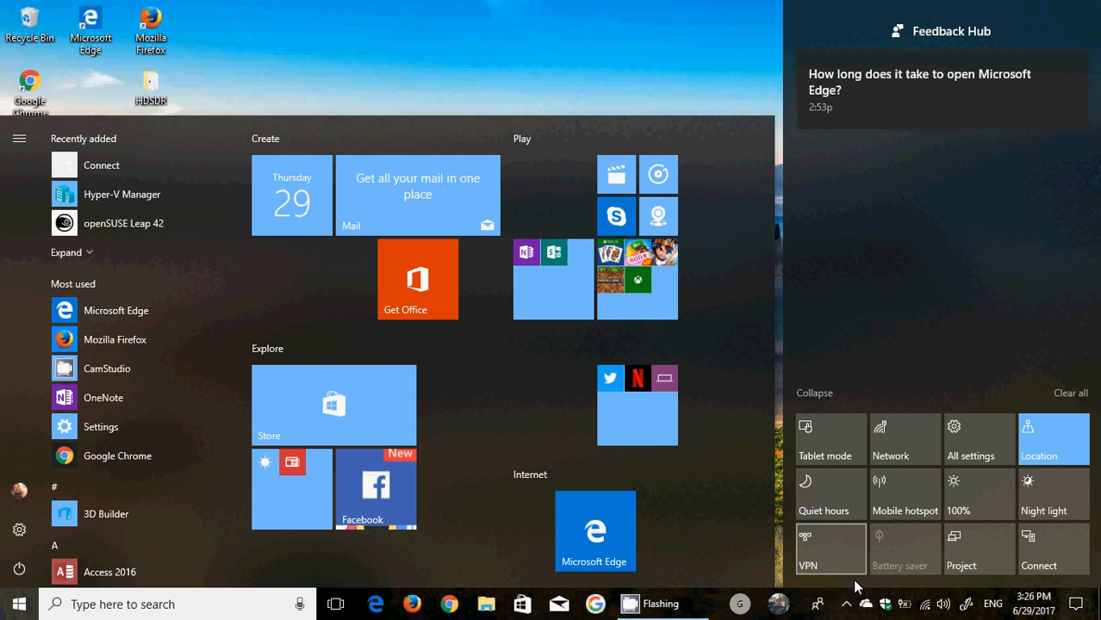